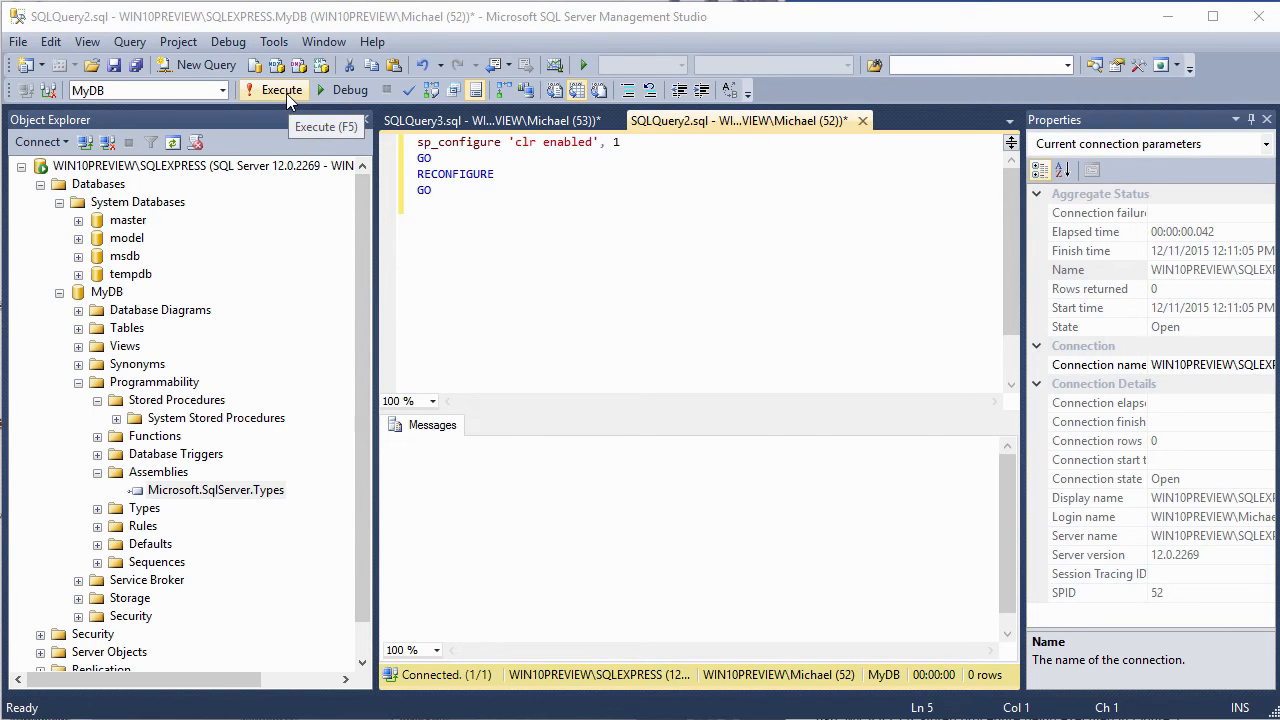
Step: Execute the sp_configure 'clr enabled', 1 / RECONFIGURE script to enable CLR integration
{"action": "left_click", "coordinate": [280, 90]}
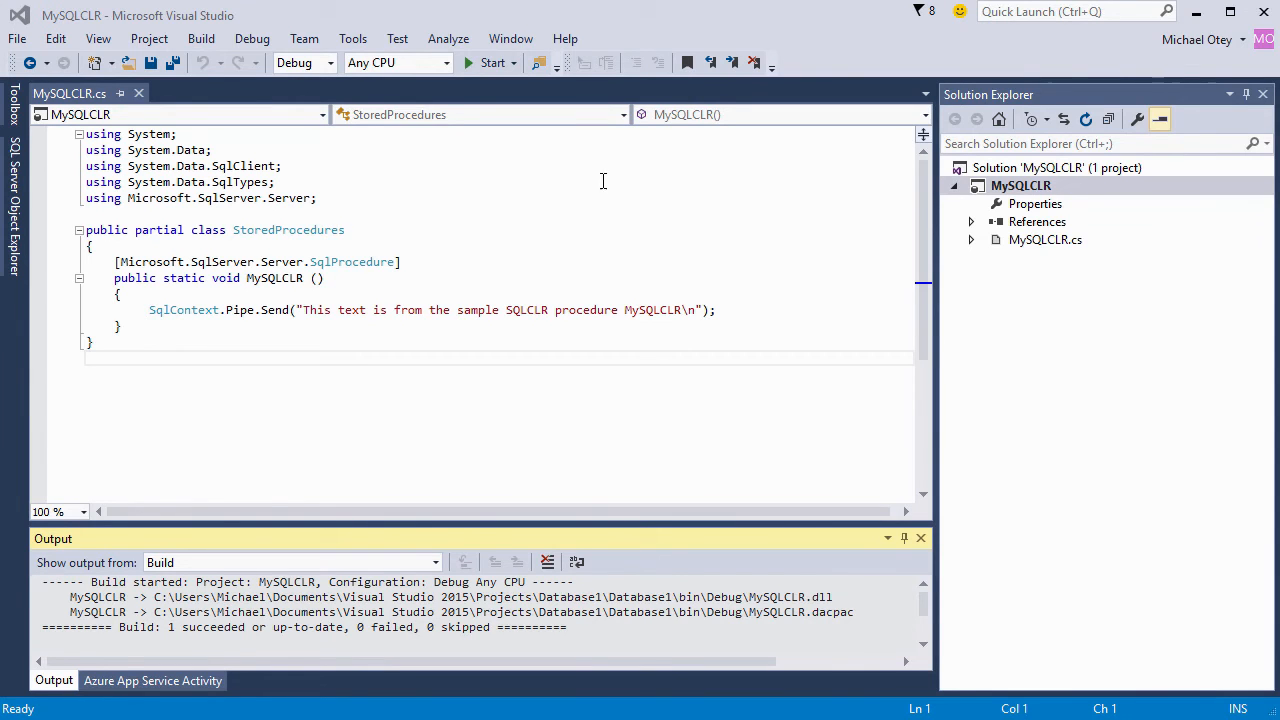
{"action": "mouse_move", "coordinate": [464, 178]}
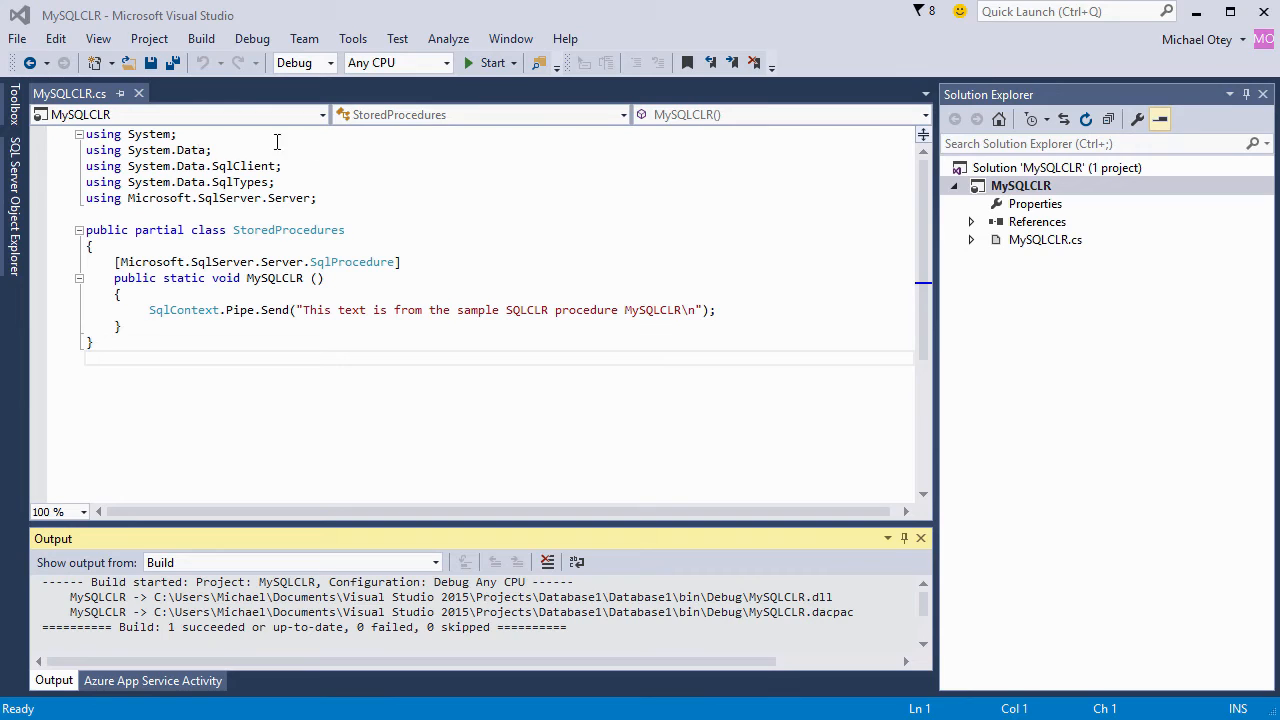
{"action": "mouse_move", "coordinate": [325, 164]}
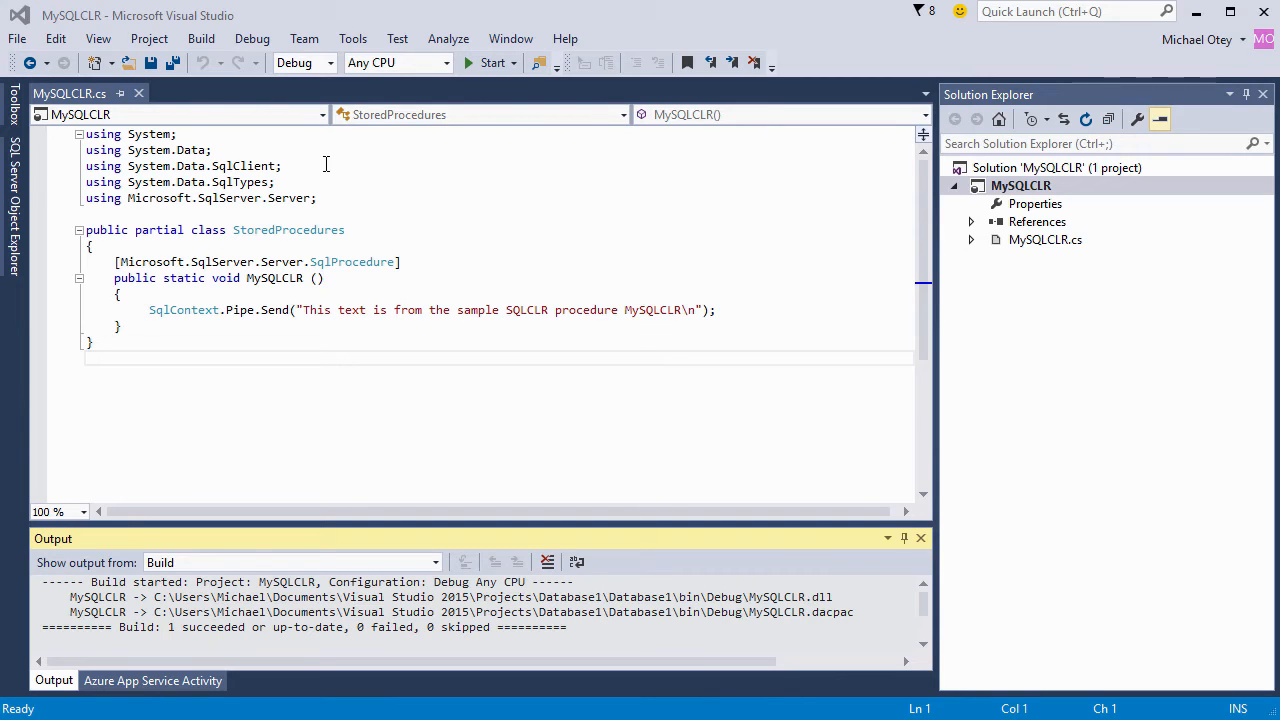
{"action": "mouse_move", "coordinate": [337, 176]}
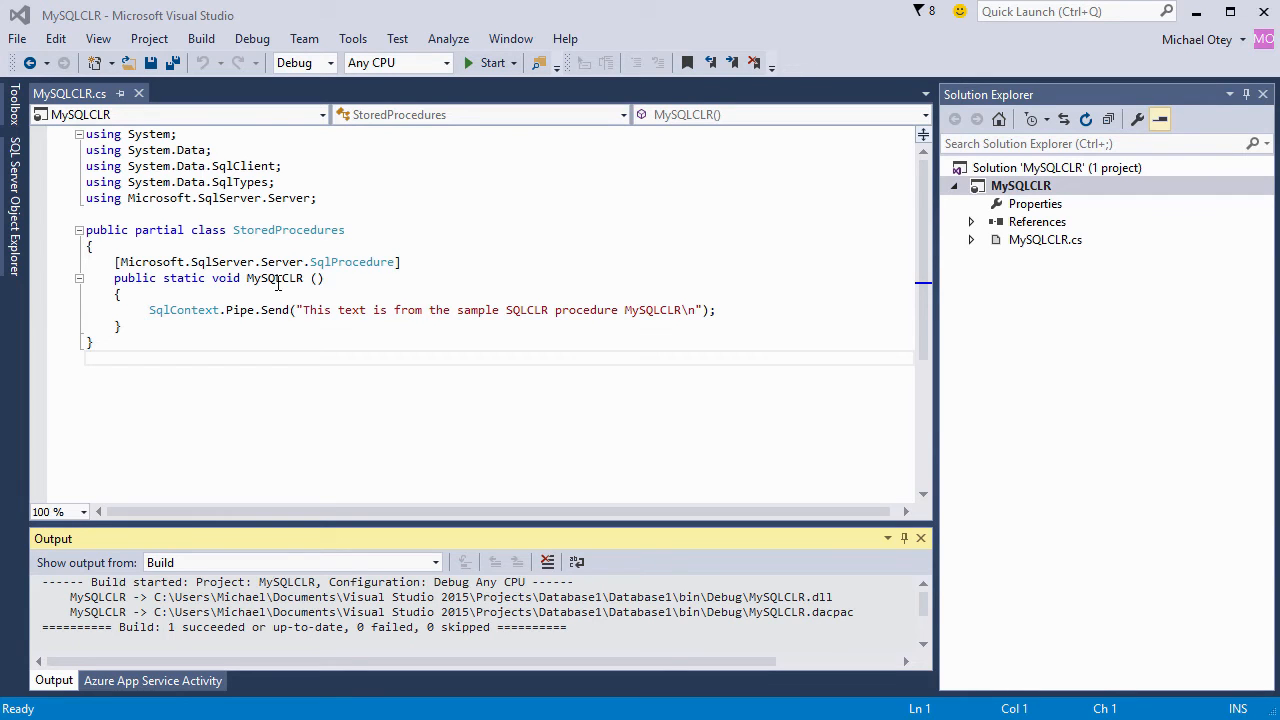
{"action": "mouse_move", "coordinate": [459, 228]}
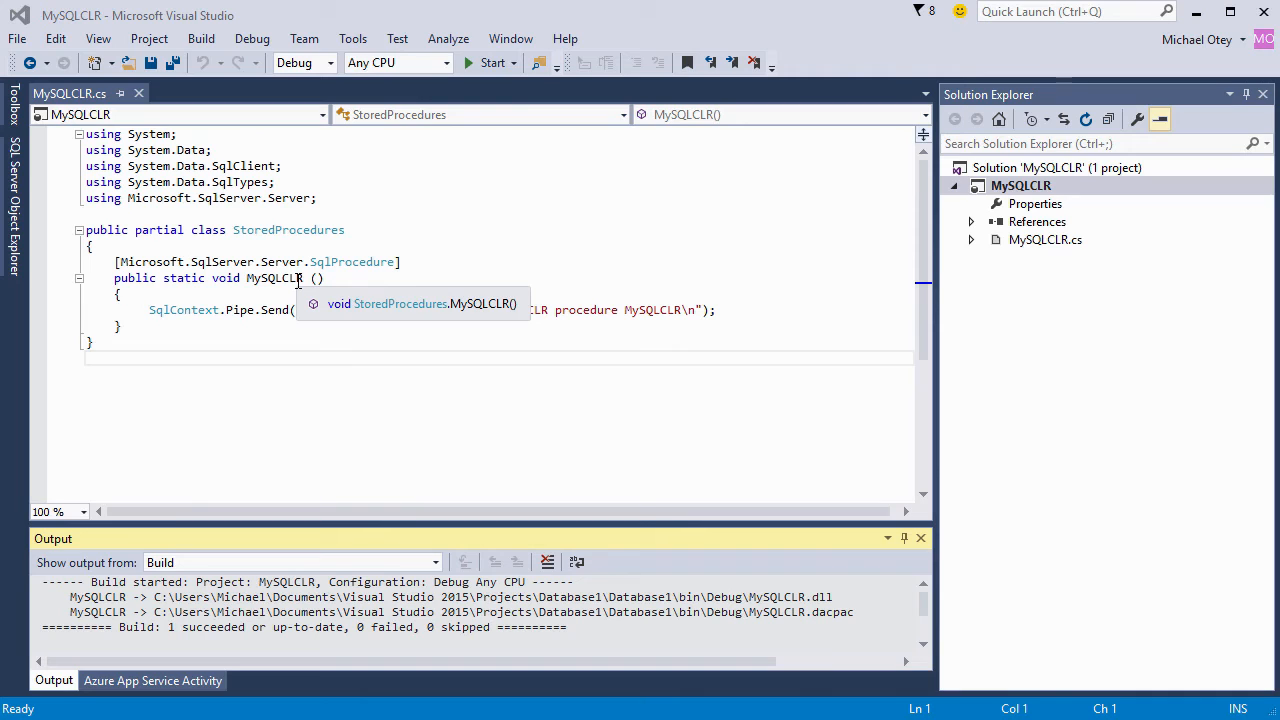
{"action": "mouse_move", "coordinate": [529, 255]}
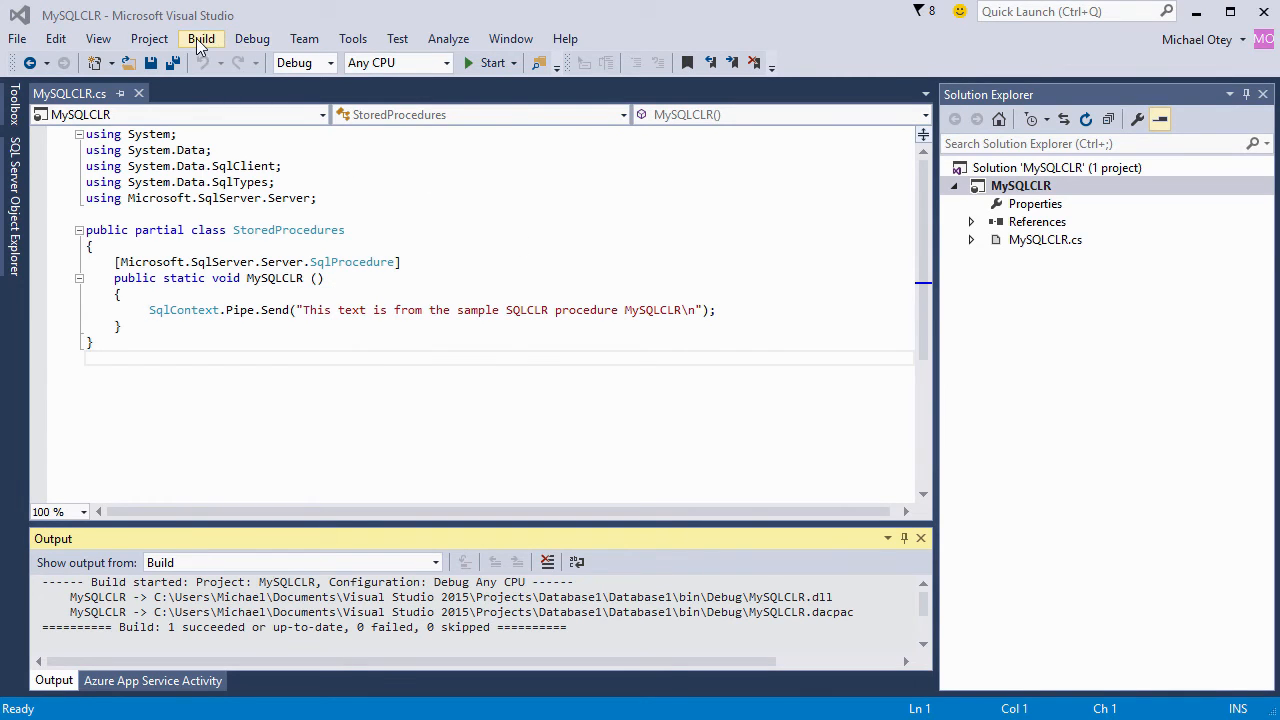
{"action": "left_click", "coordinate": [201, 38]}
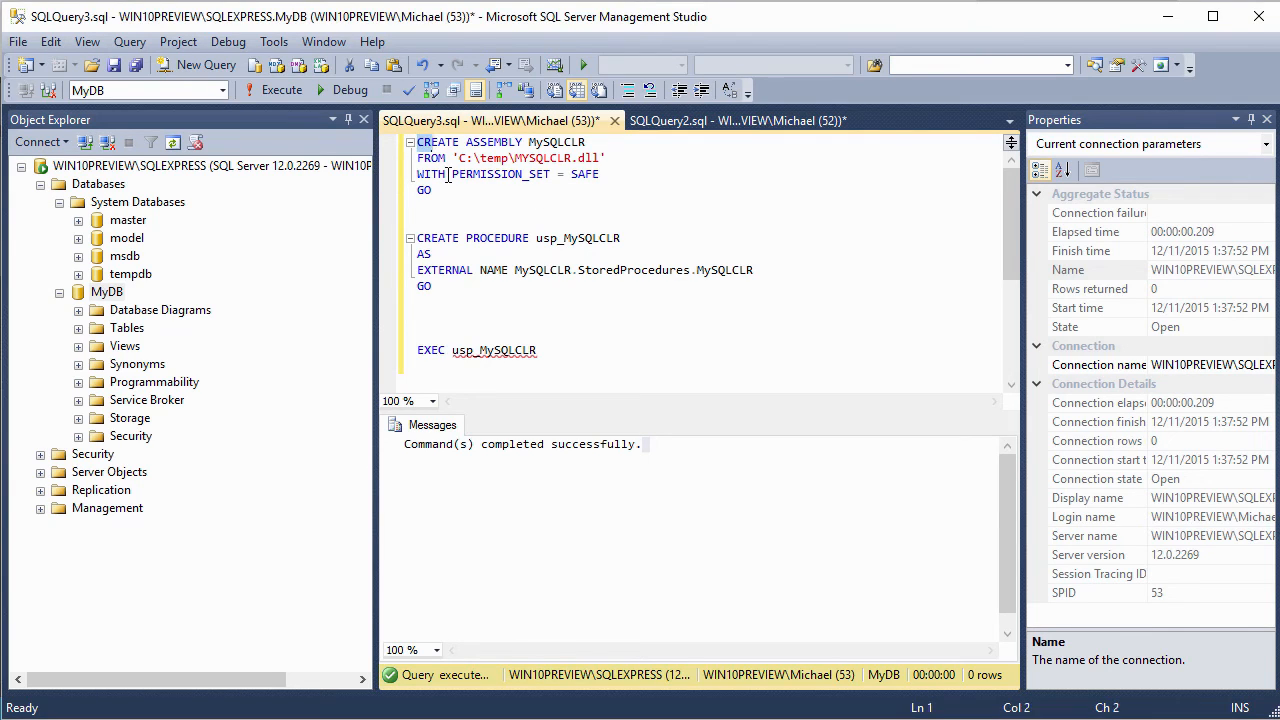
Step: Run the CREATE ASSEMBLY block and refresh MyDB's Assemblies folder to show MySQLCLR
{"action": "left_click", "coordinate": [281, 90]}
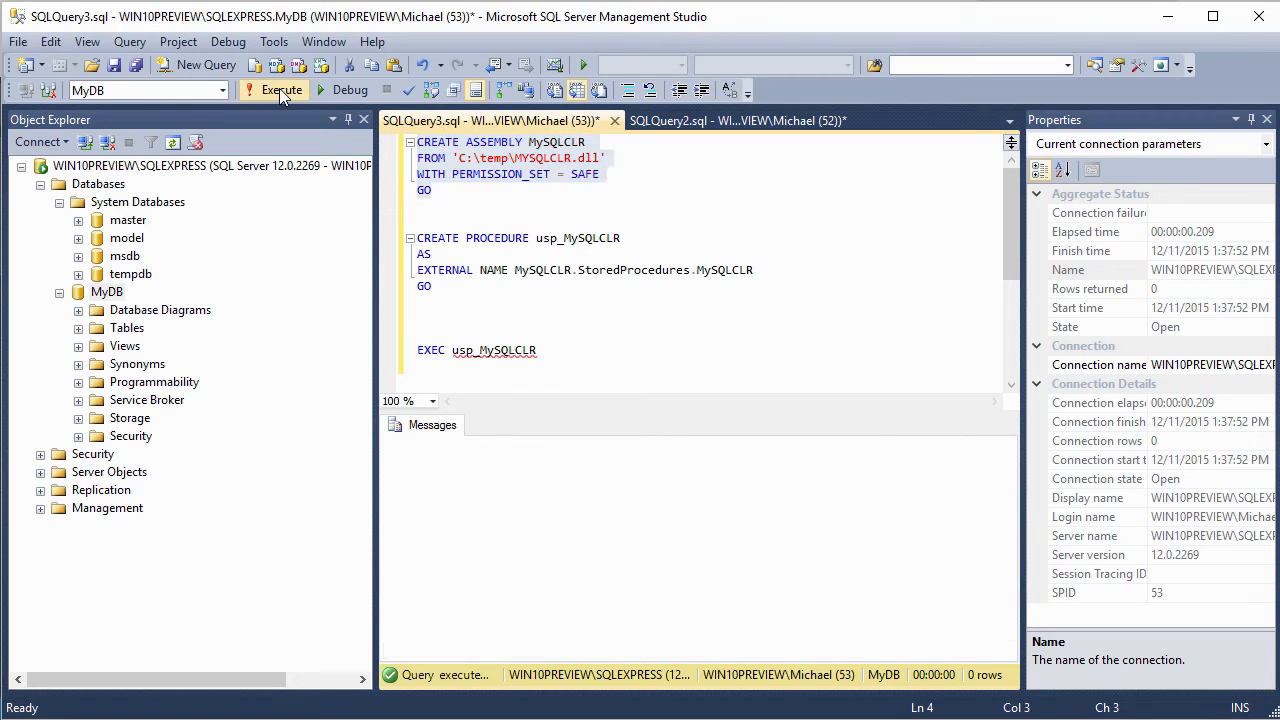
{"action": "left_click", "coordinate": [274, 89]}
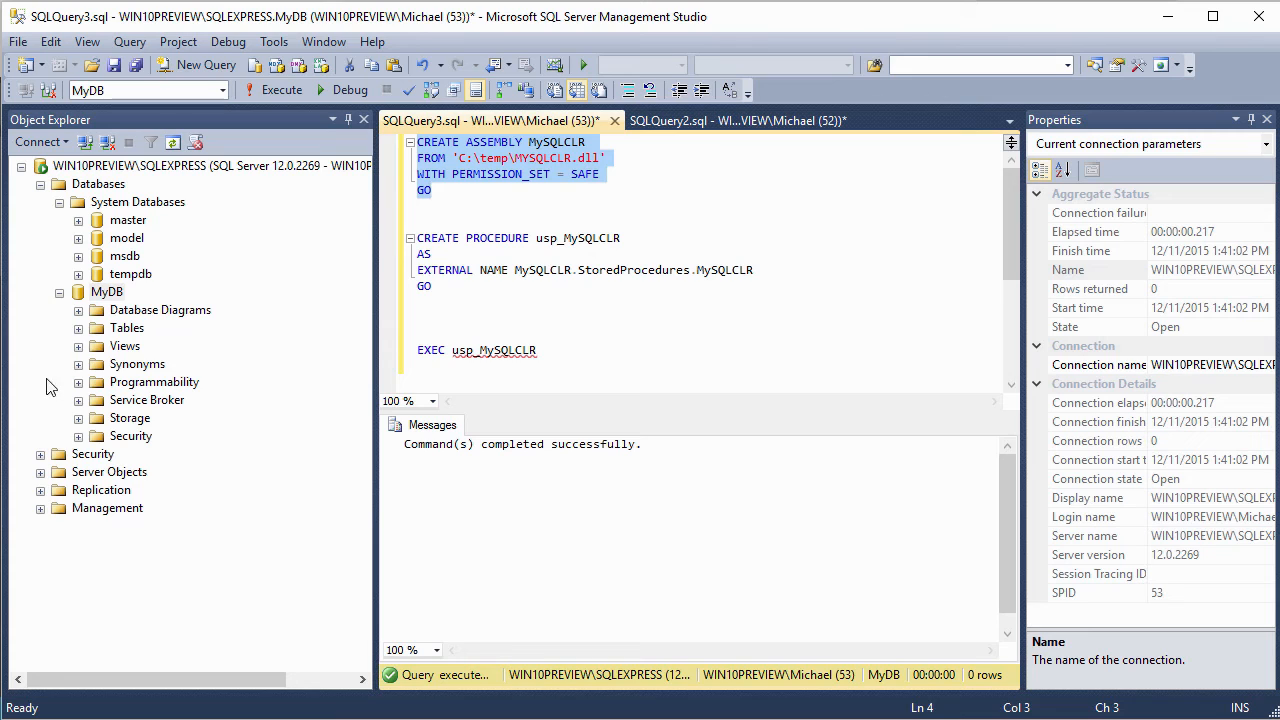
{"action": "left_click", "coordinate": [78, 382]}
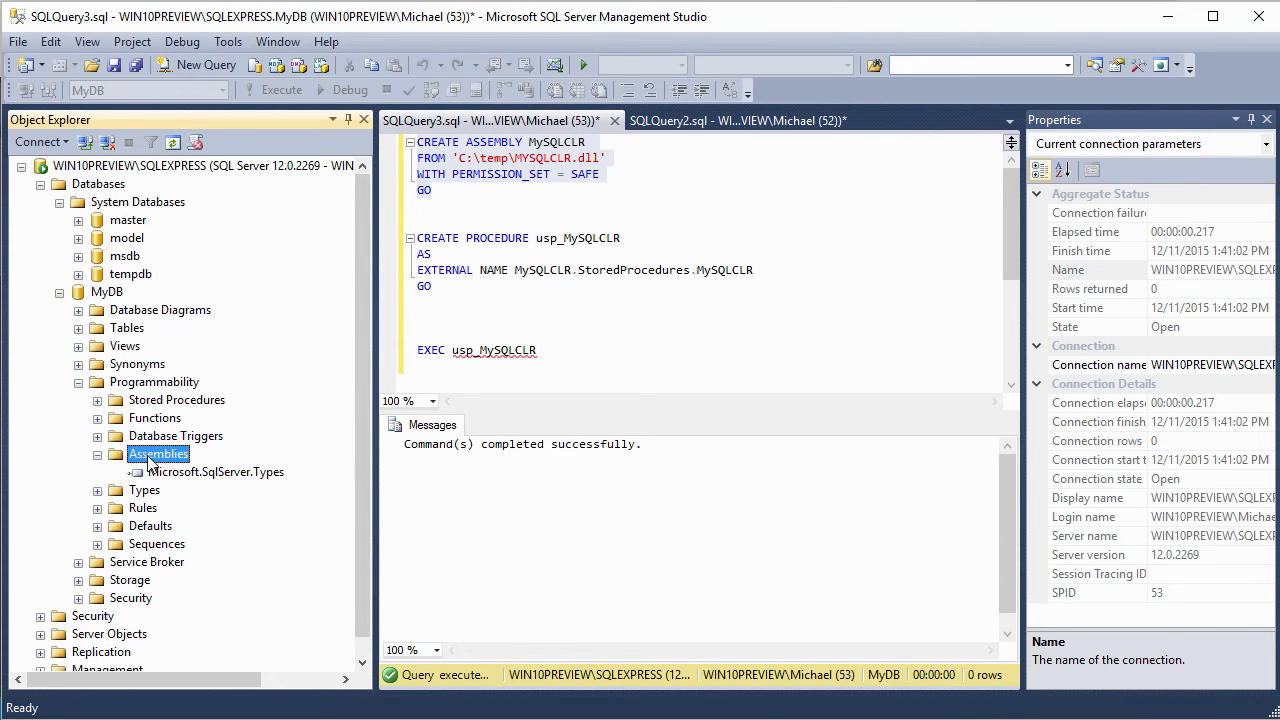
{"action": "right_click", "coordinate": [157, 453]}
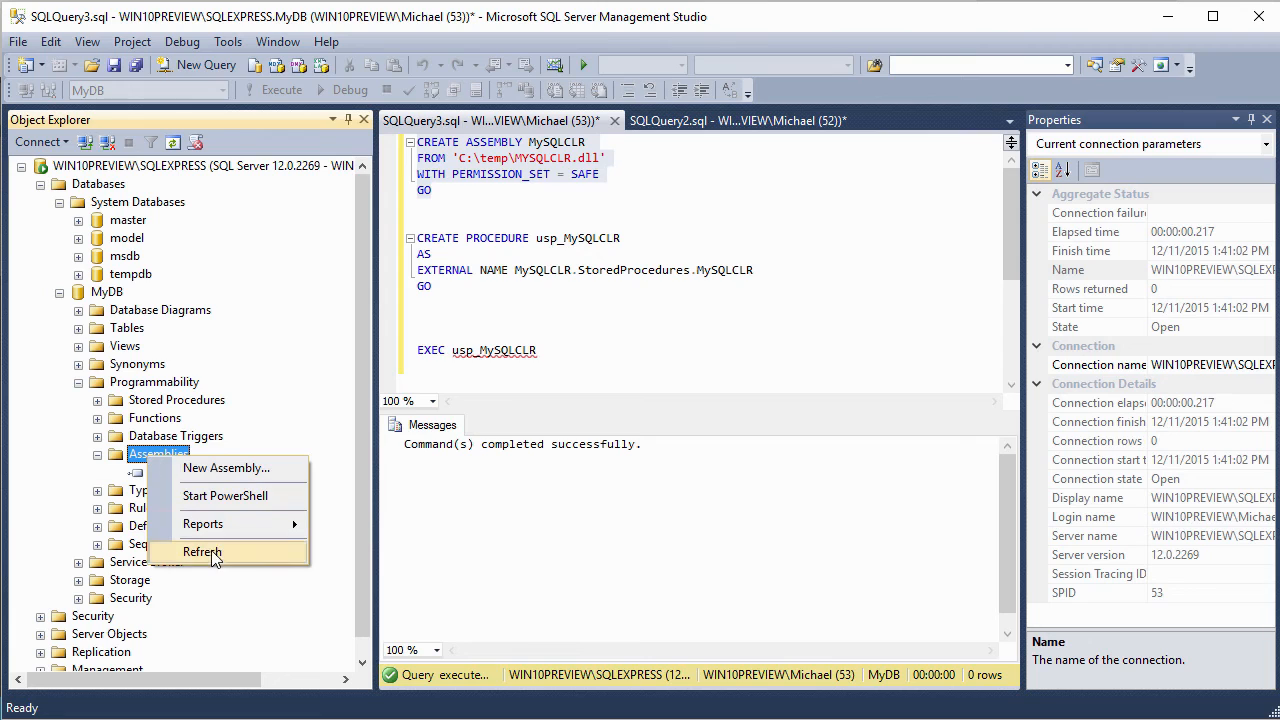
{"action": "left_click", "coordinate": [202, 551]}
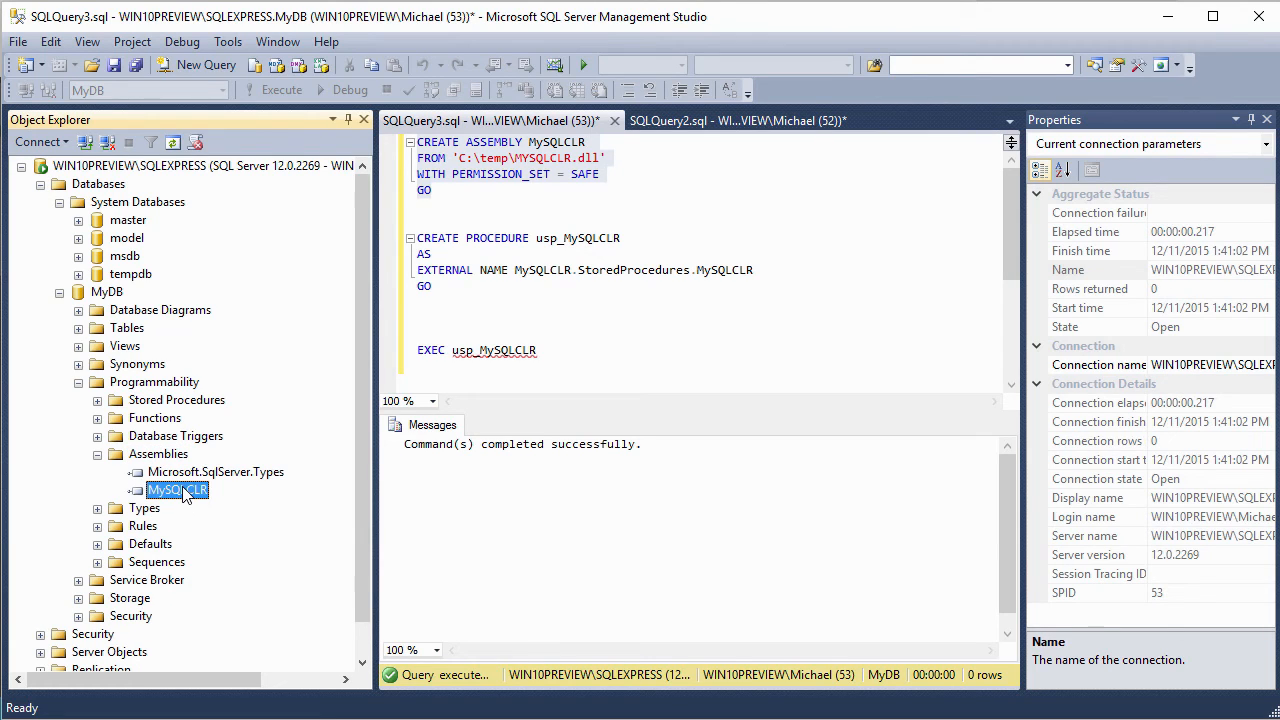
{"action": "mouse_move", "coordinate": [203, 501]}
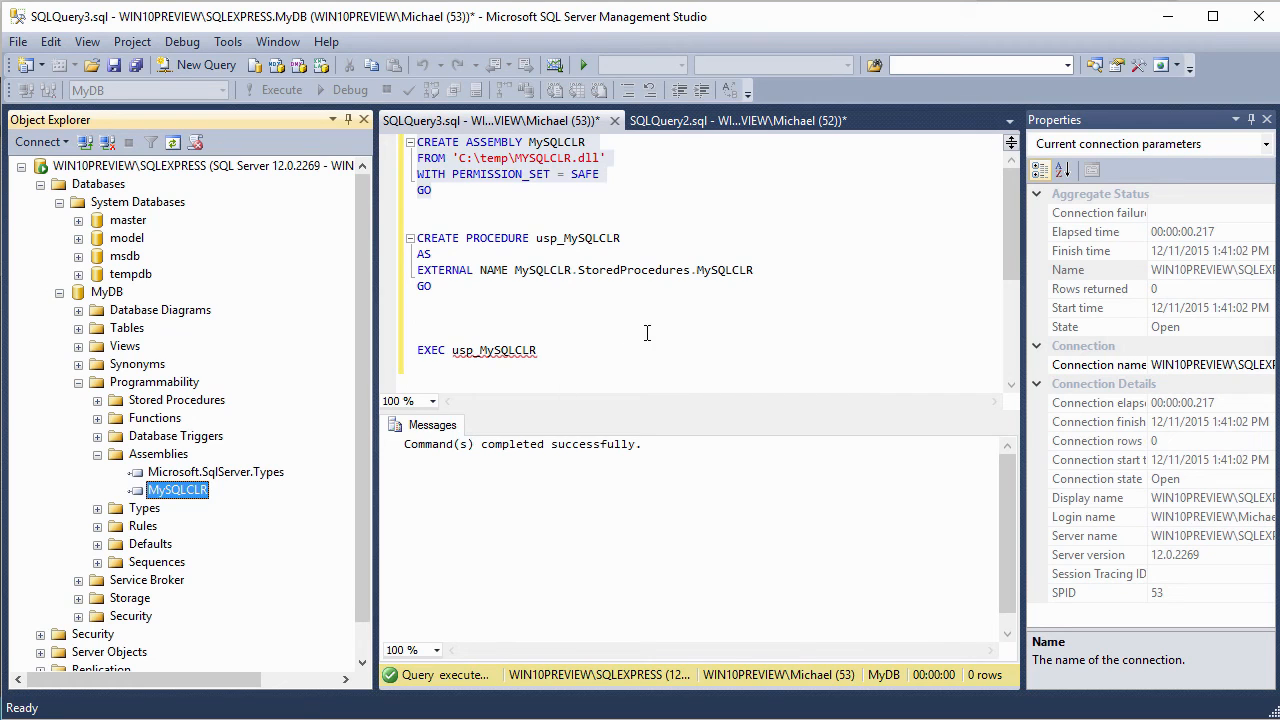
{"action": "mouse_move", "coordinate": [421, 238]}
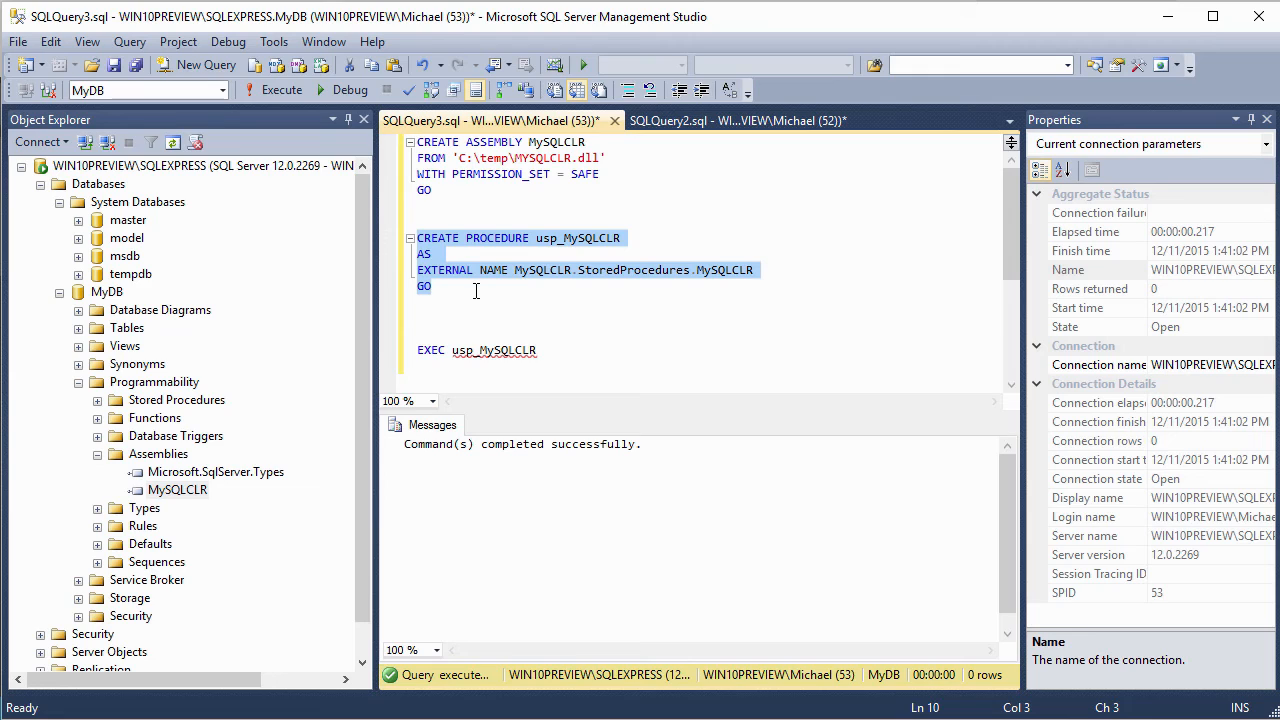
{"action": "mouse_move", "coordinate": [518, 238]}
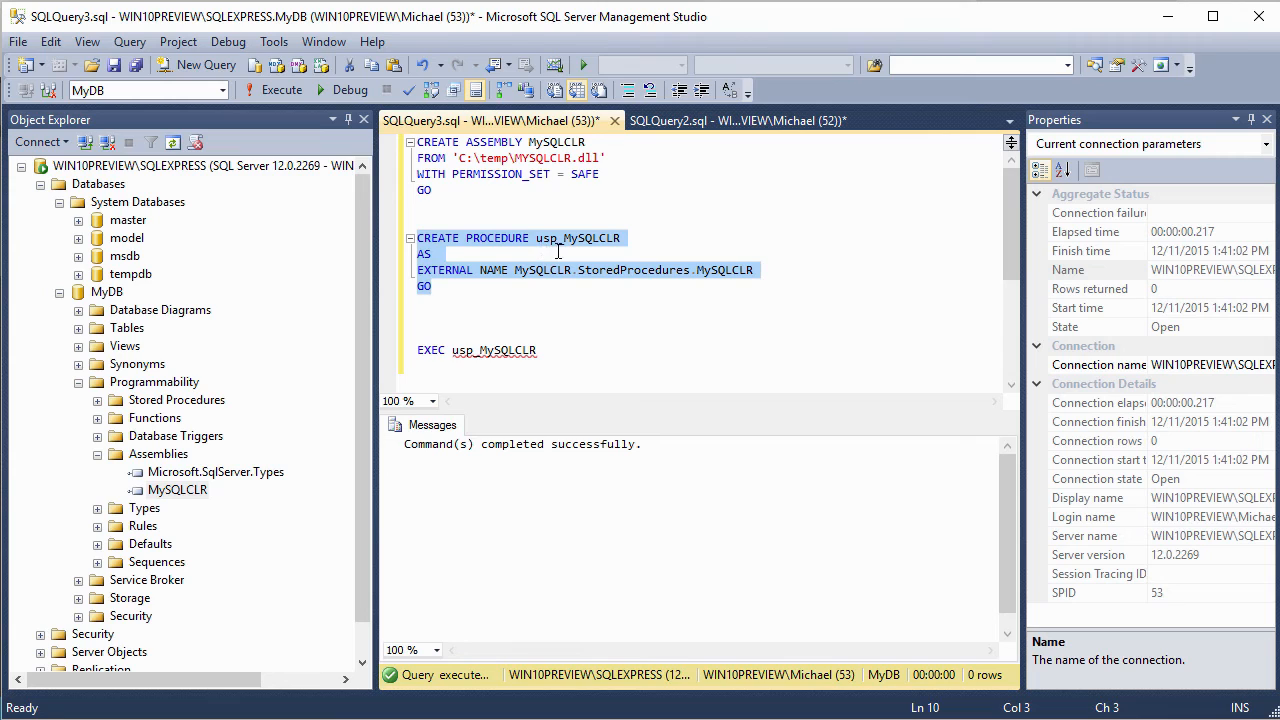
{"action": "mouse_move", "coordinate": [657, 244]}
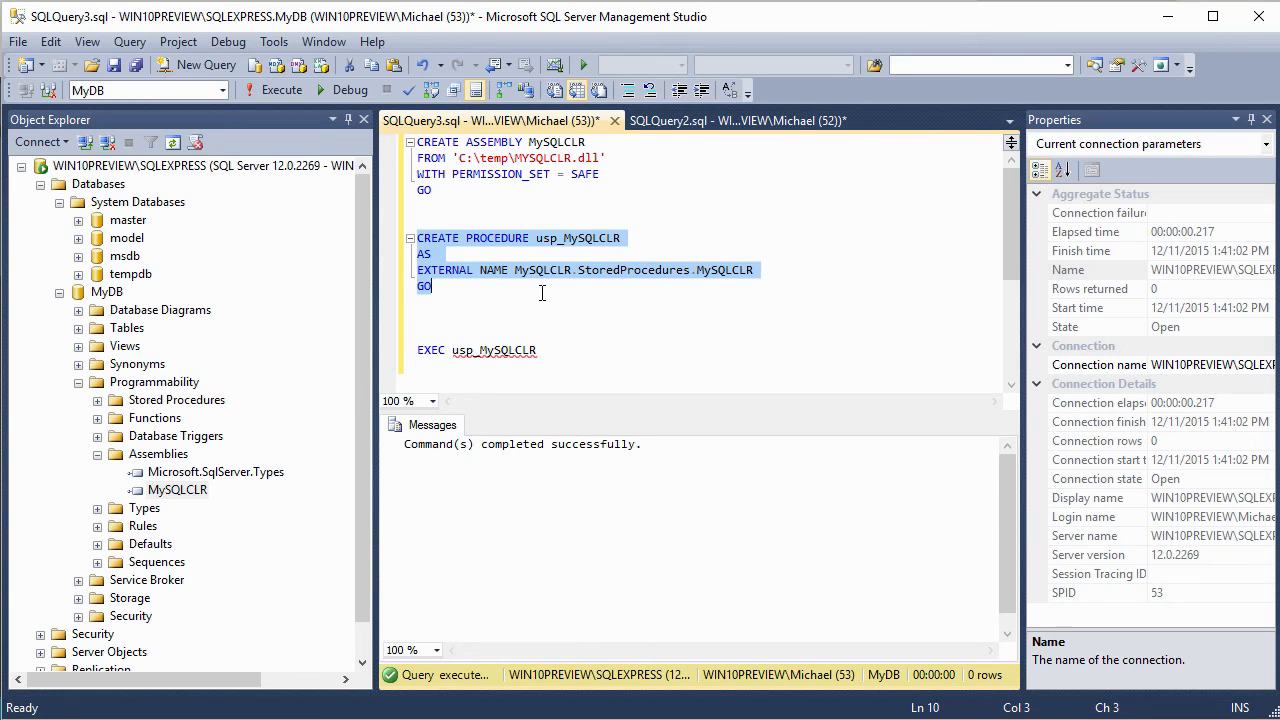
{"action": "mouse_move", "coordinate": [545, 280]}
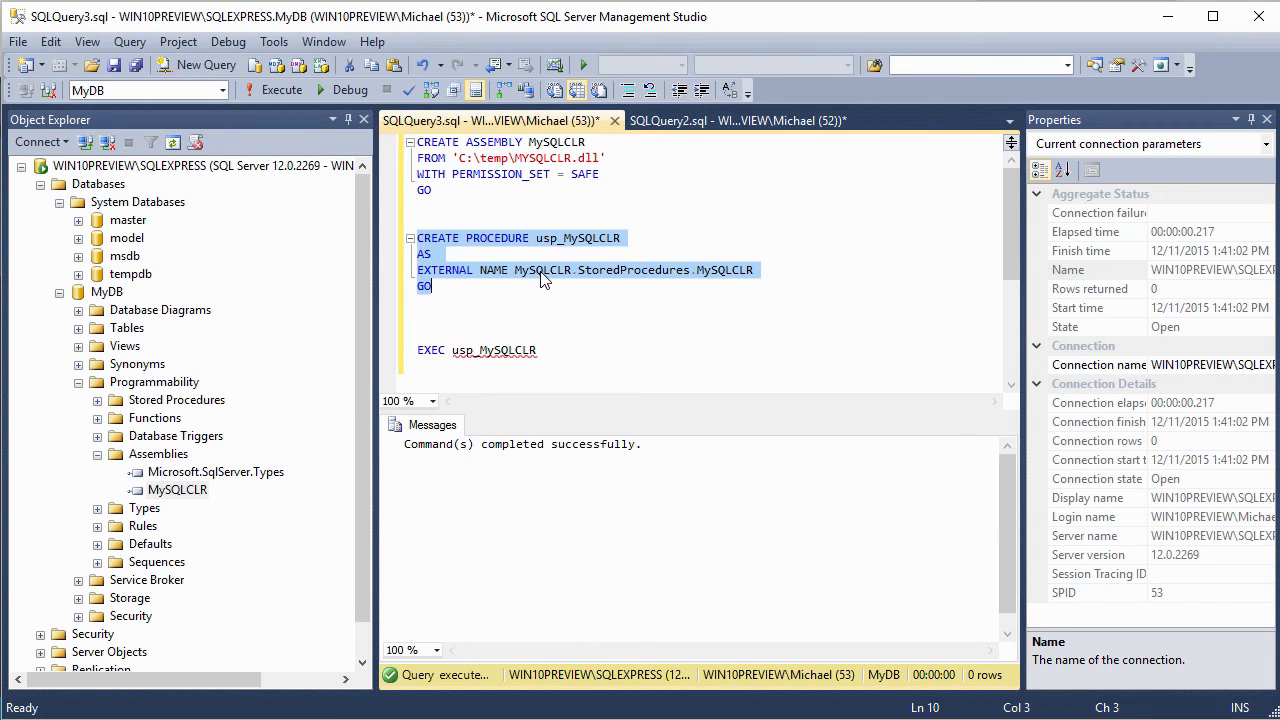
{"action": "mouse_move", "coordinate": [614, 280]}
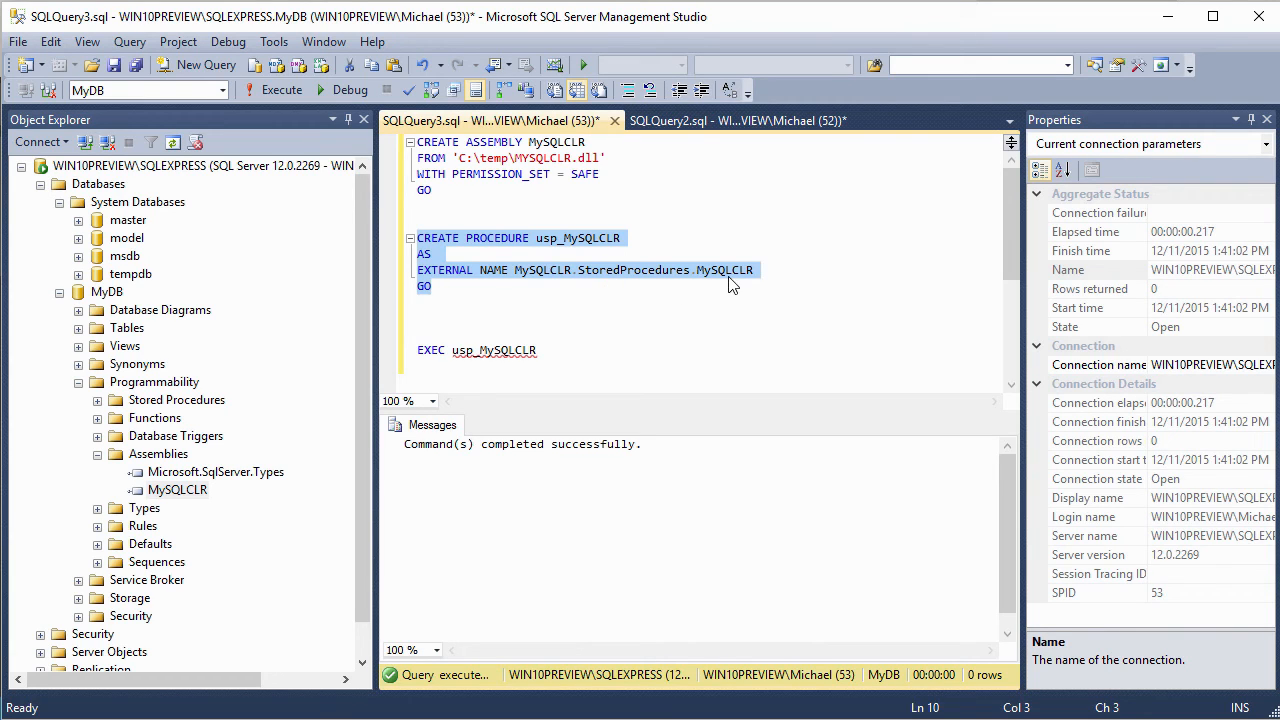
{"action": "mouse_move", "coordinate": [725, 222]}
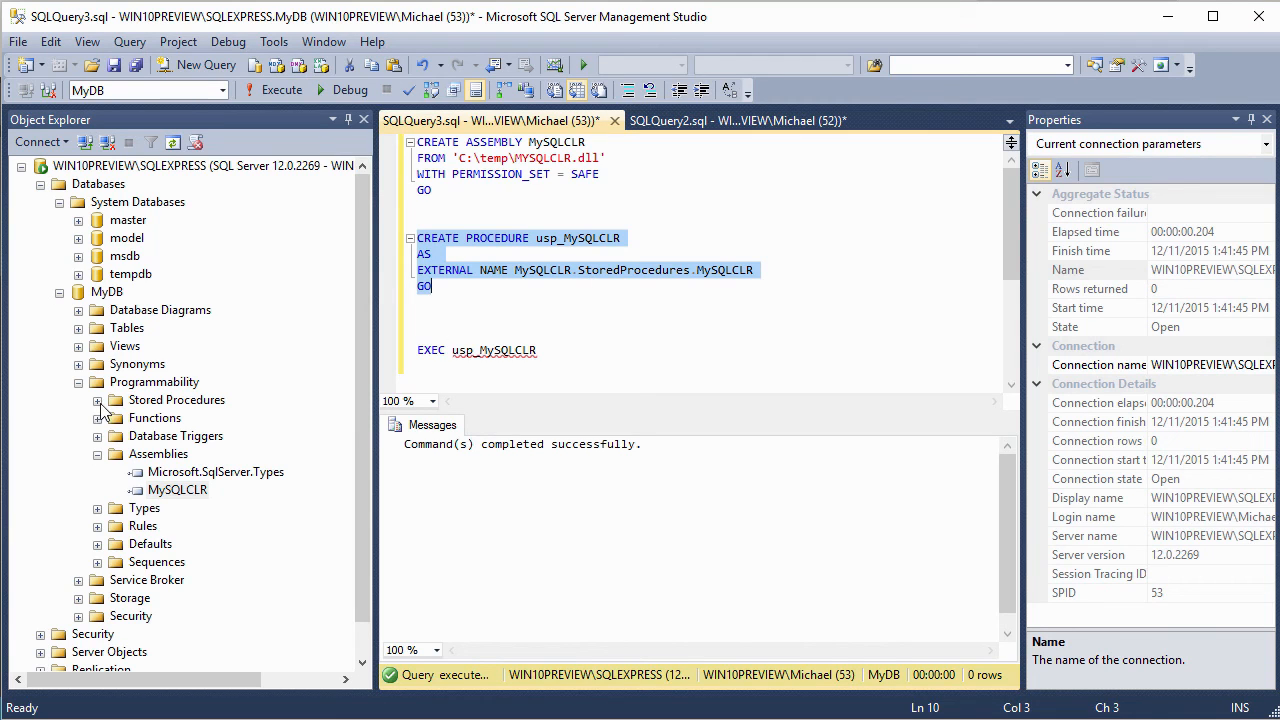
Step: Refresh MyDB's Stored Procedures folder so dbo.usp_MySQLCLR is listed
{"action": "left_click", "coordinate": [97, 399]}
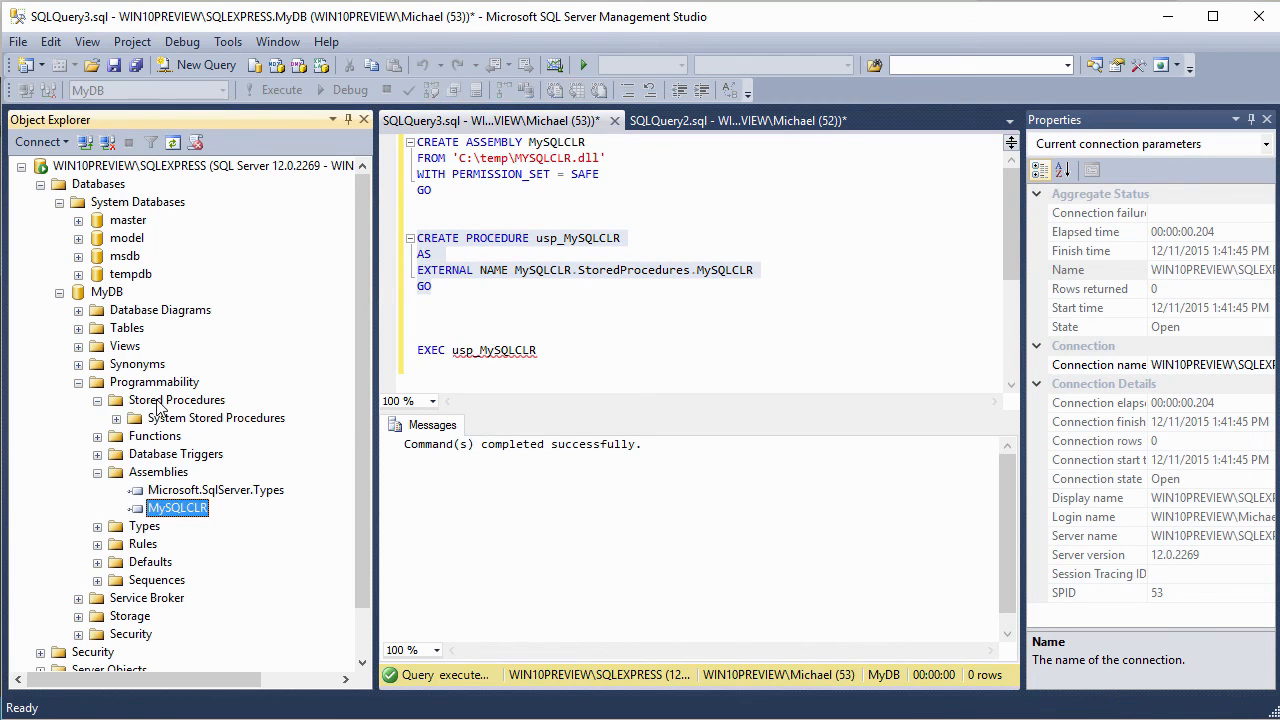
{"action": "right_click", "coordinate": [177, 399]}
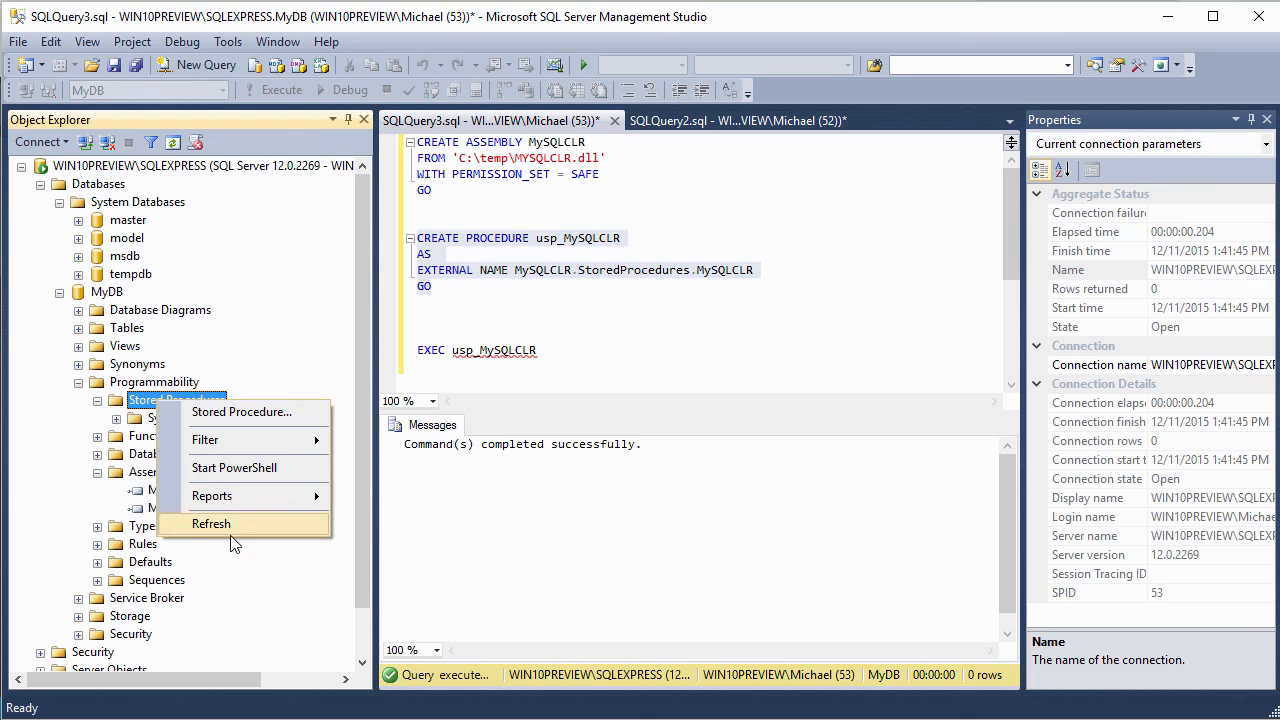
{"action": "left_click", "coordinate": [211, 523]}
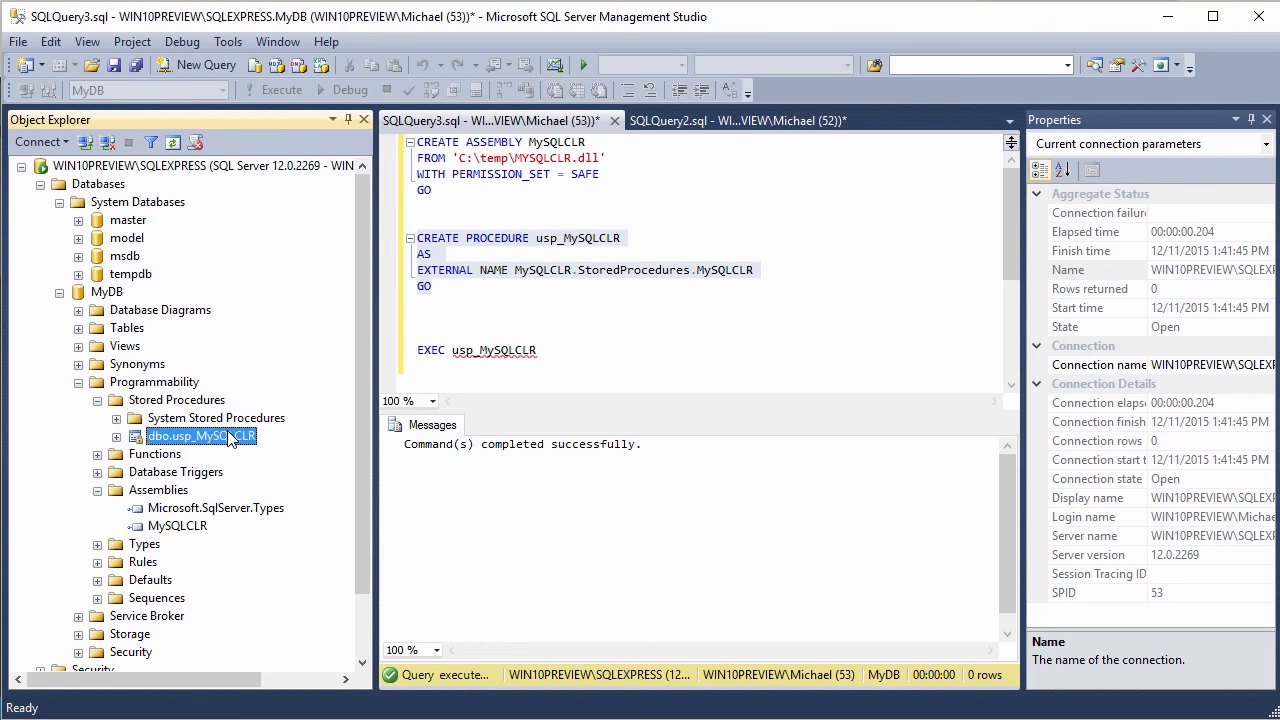
{"action": "mouse_move", "coordinate": [248, 446]}
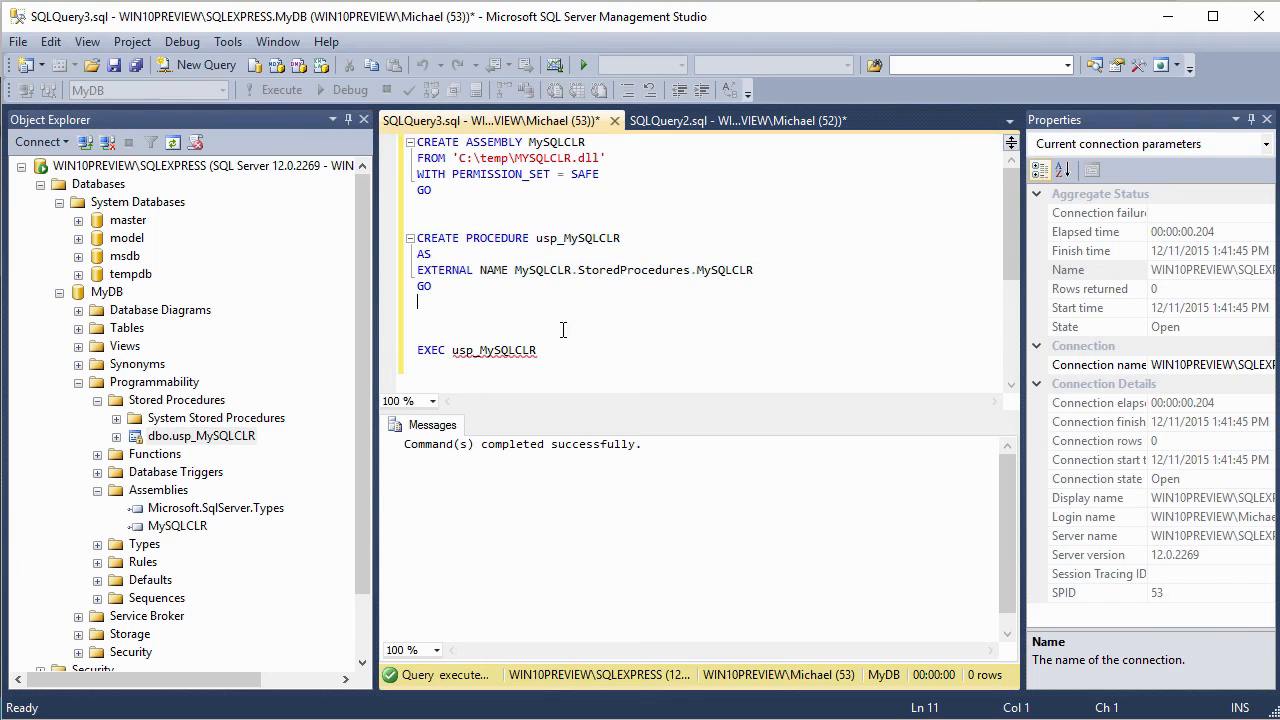
Step: Select the EXEC usp_MySQLCLR statement in the query editor
{"action": "triple_click", "coordinate": [476, 350]}
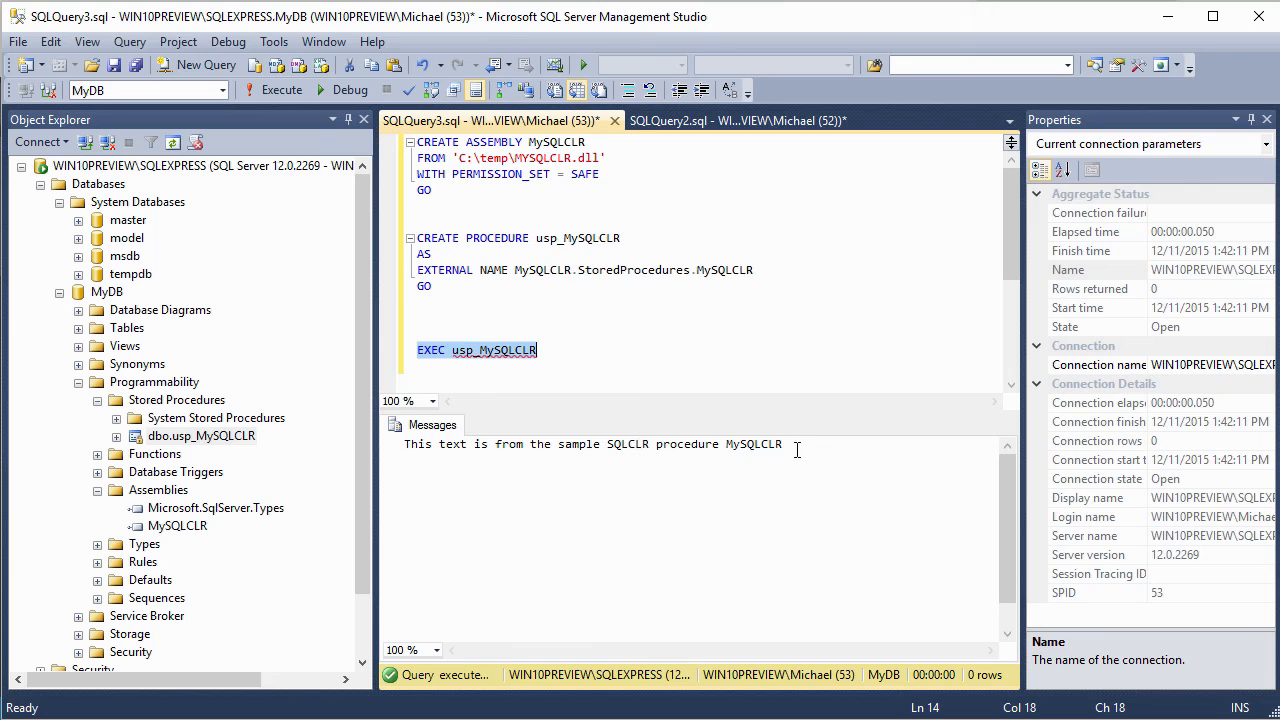
{"action": "mouse_move", "coordinate": [775, 346]}
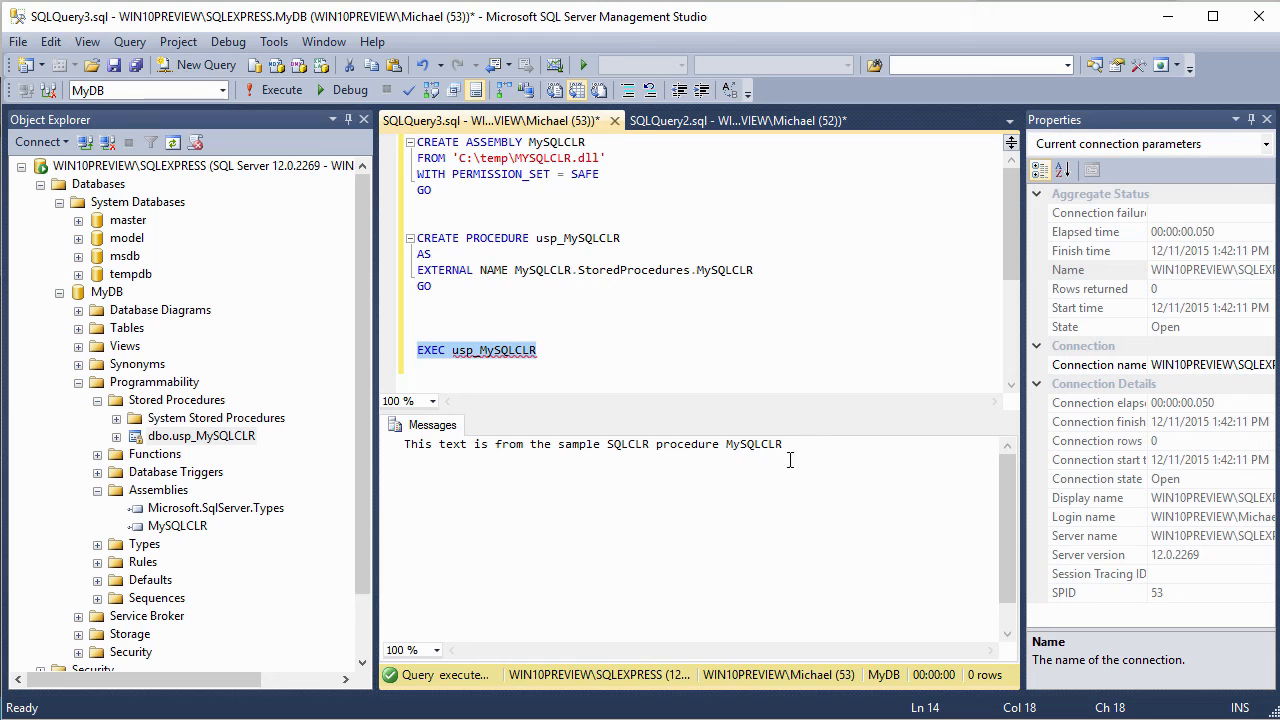
{"action": "mouse_move", "coordinate": [798, 325]}
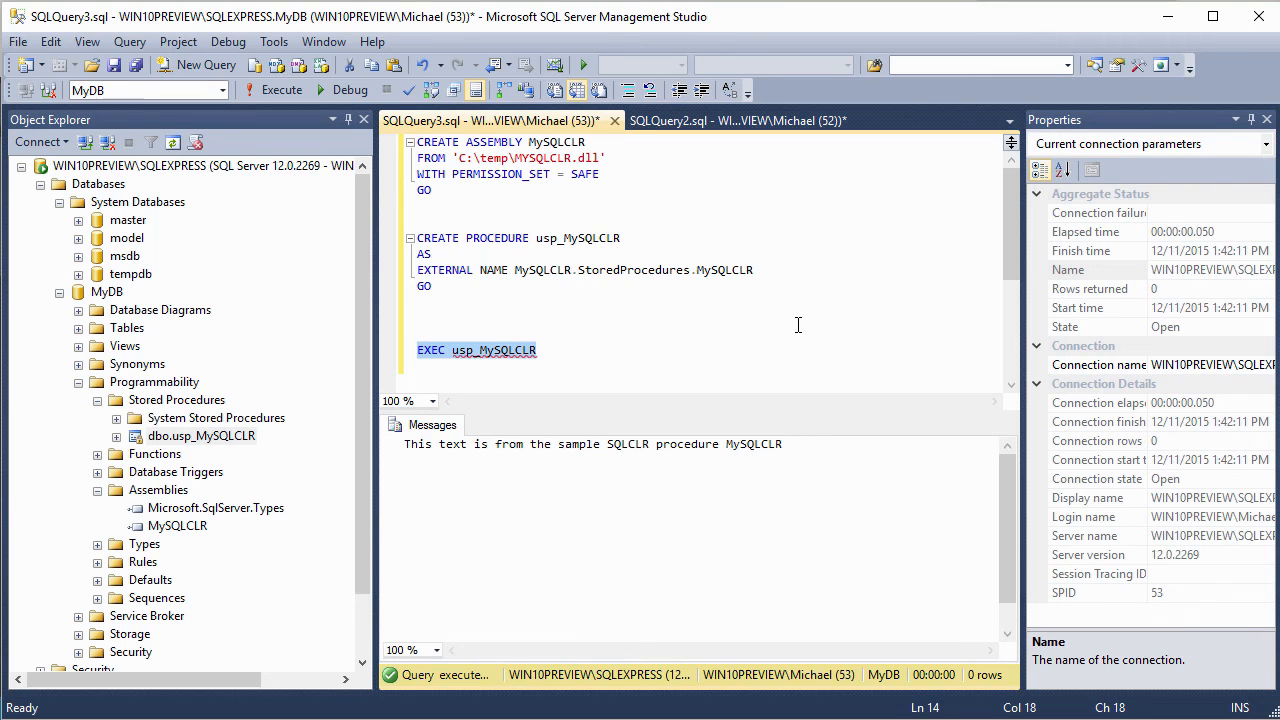